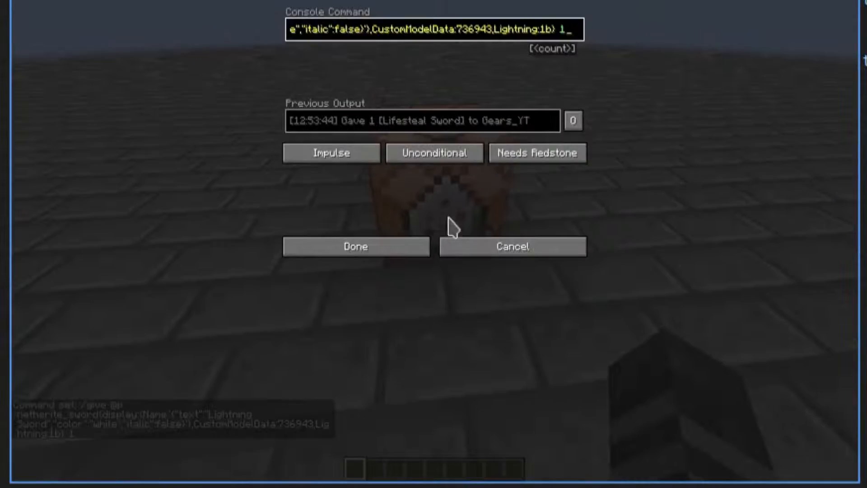
Confirm the /give netherite_sword command named Lightning Sword with the Lightning:1b tag
{"action": "left_click", "coordinate": [355, 247]}
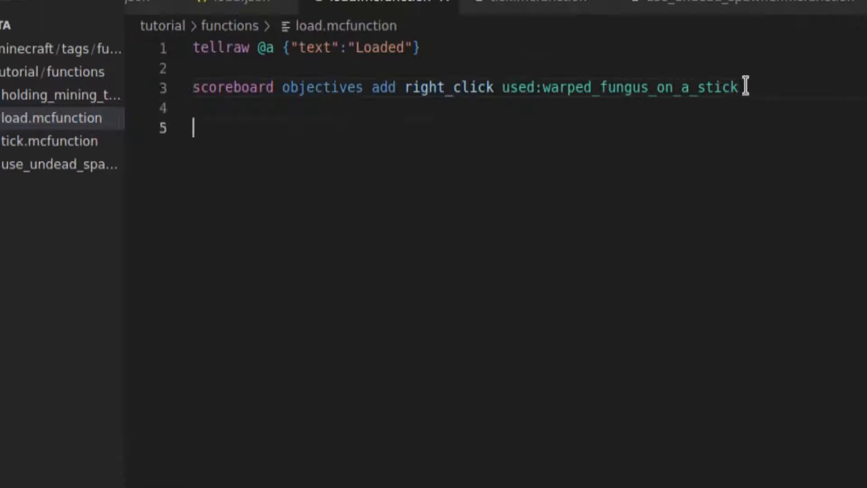
Add 'scoreboard objectives add netherite_sword used:netherite_sword' on line 5 of load.mcfunction
{"action": "type", "text": "scoreboard o"}
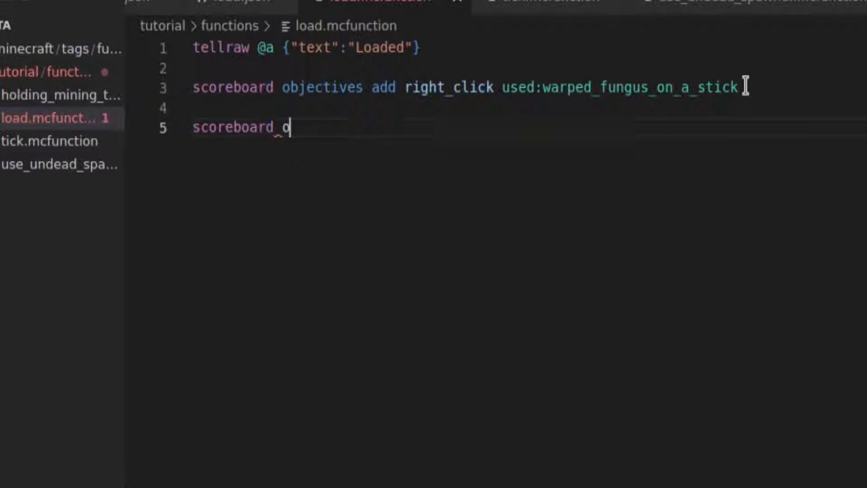
{"action": "type", "text": "bjectives add netherite_swor"}
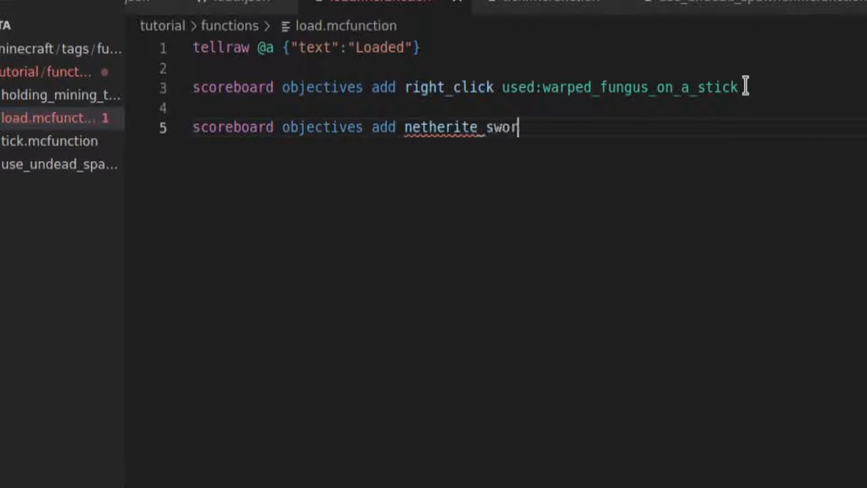
{"action": "type", "text": "d_used:netherite_sword"}
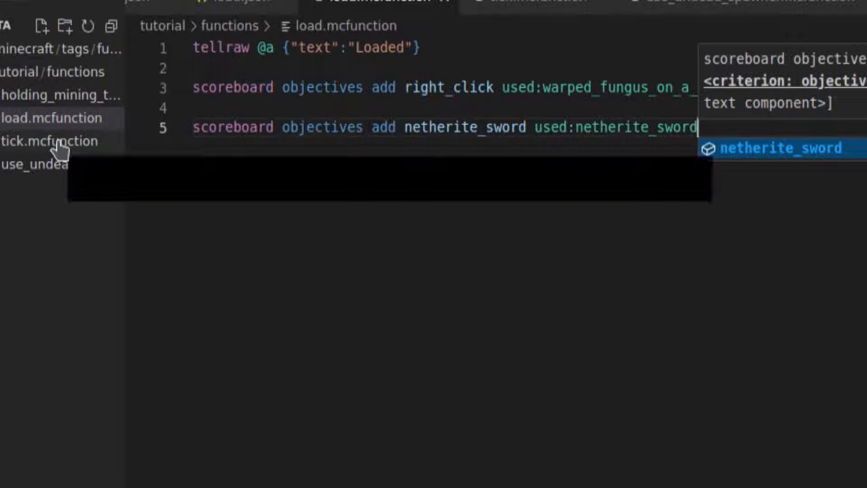
In tick.mcfunction, make players with netherite_sword 1.. and a Lightning:1b sword say 'I used a lightning sword'
{"action": "left_click", "coordinate": [48, 141]}
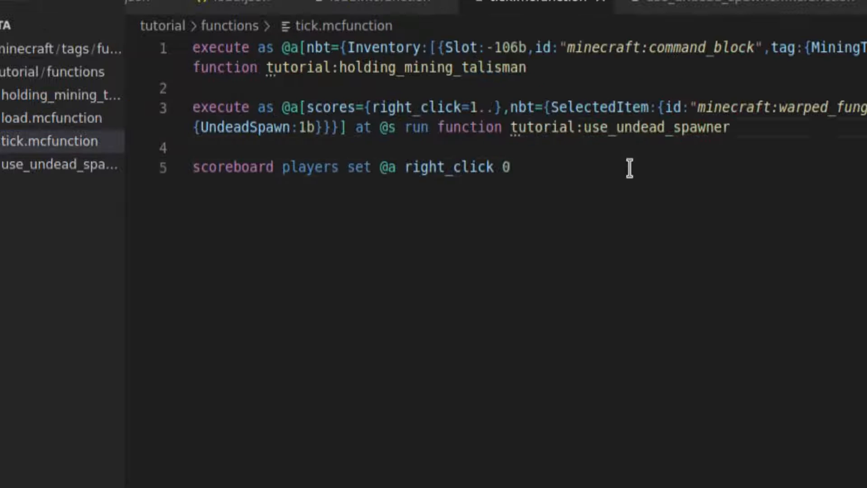
{"action": "key", "text": "Enter"}
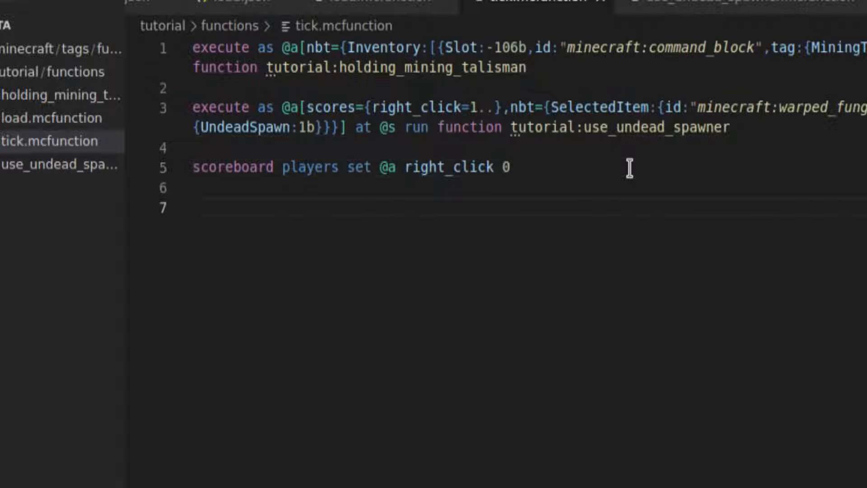
{"action": "type", "text": "execute as"}
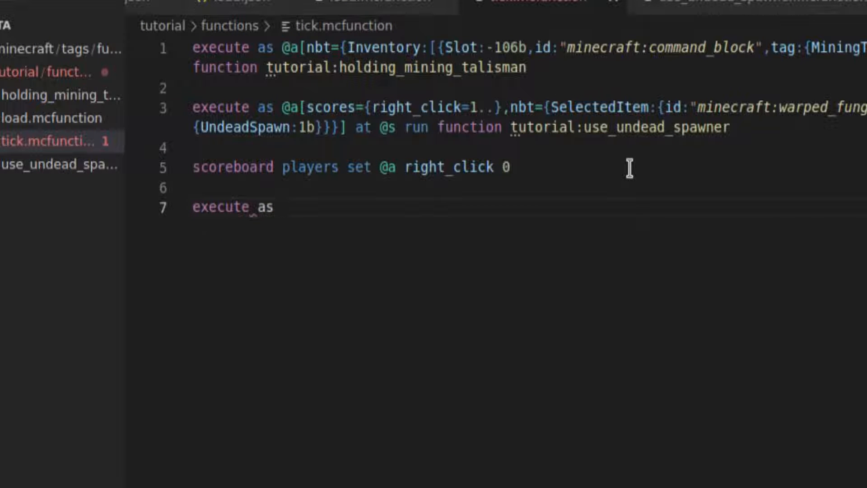
{"action": "type", "text": "@a[scores={netherite }]"}
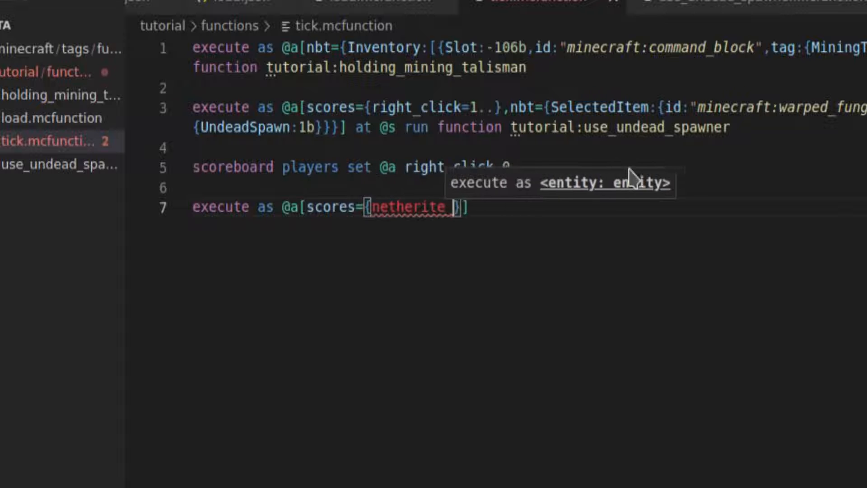
{"action": "type", "text": "_sword=1.."}
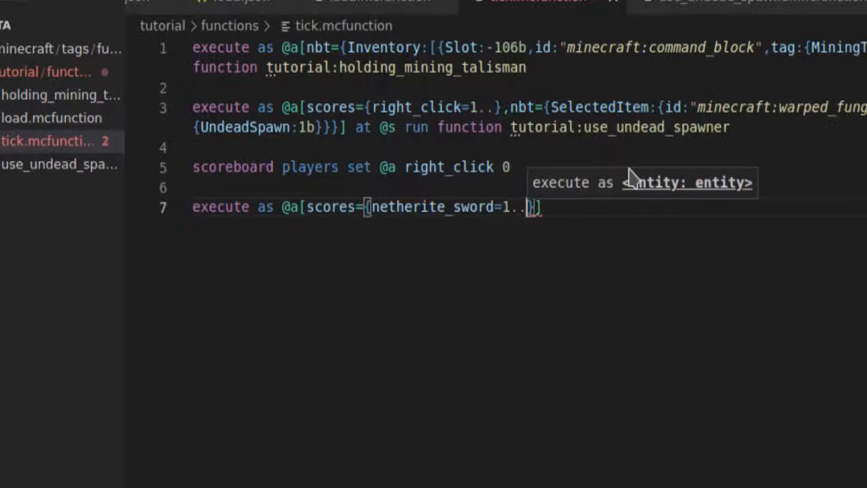
{"action": "type", "text": ",nbt={SelectedItem:{id:\"minecraft:netherite_sword\",tag:{"}
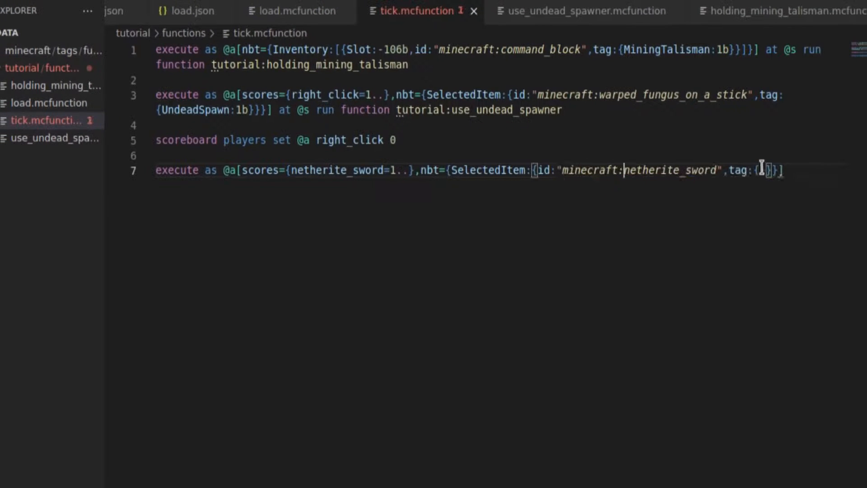
{"action": "type", "text": "Lightning:1b"}
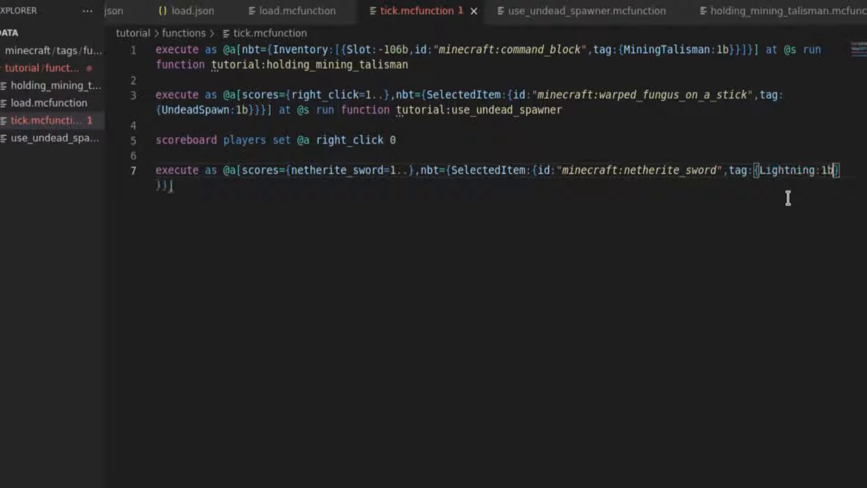
{"action": "type", "text": "at @"}
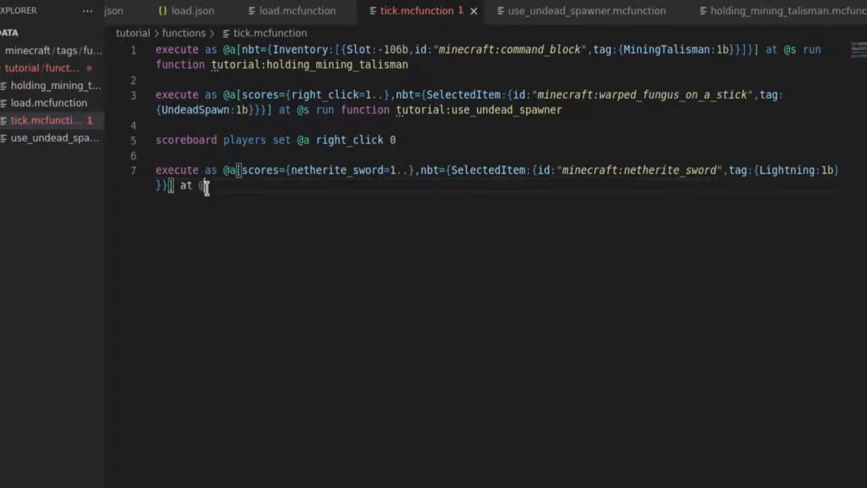
{"action": "type", "text": "run say I used a ligh"}
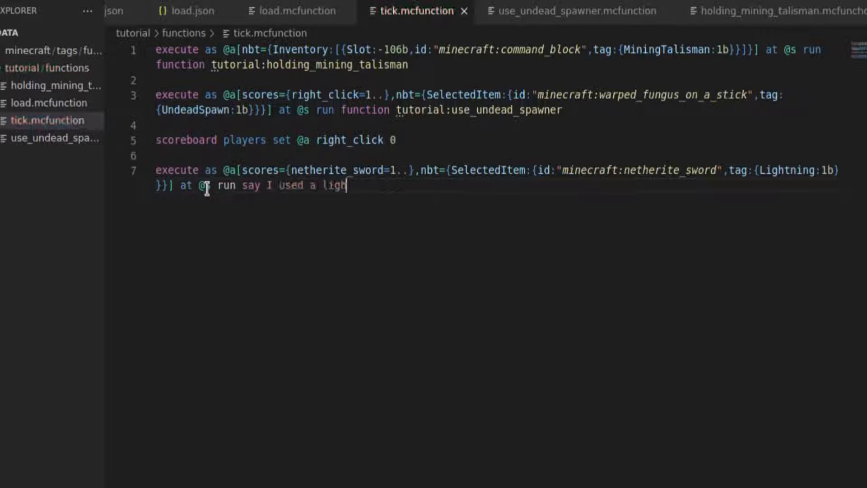
{"action": "type", "text": "tning sword"}
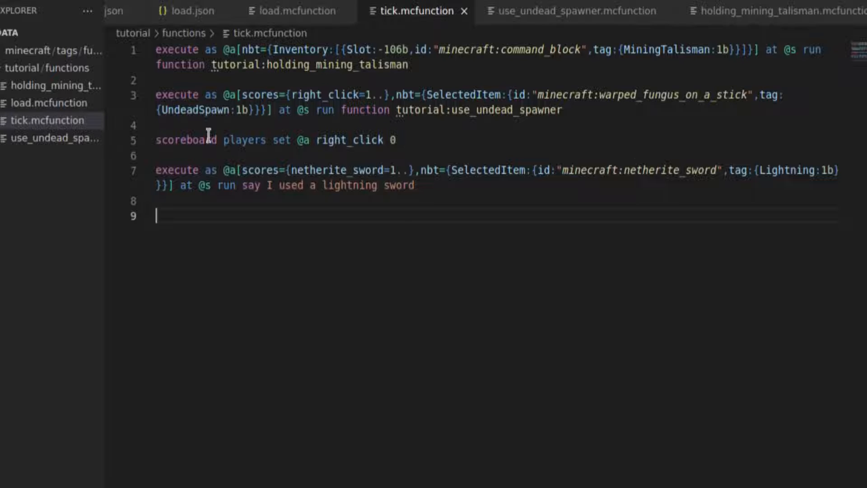
Reset @a netherite_sword to 0 and replace the say command with 'function tutorial:lightning'
{"action": "triple_click", "coordinate": [271, 140]}
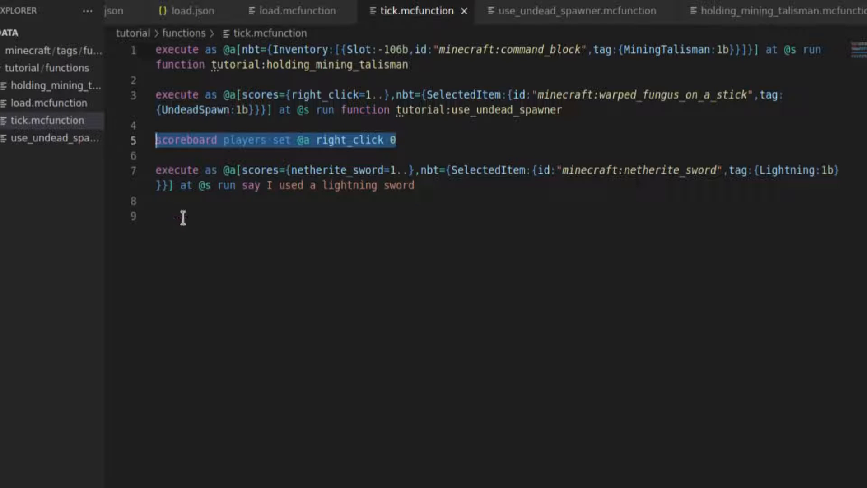
{"action": "type", "text": "scoreboard players set @a right_click 0"}
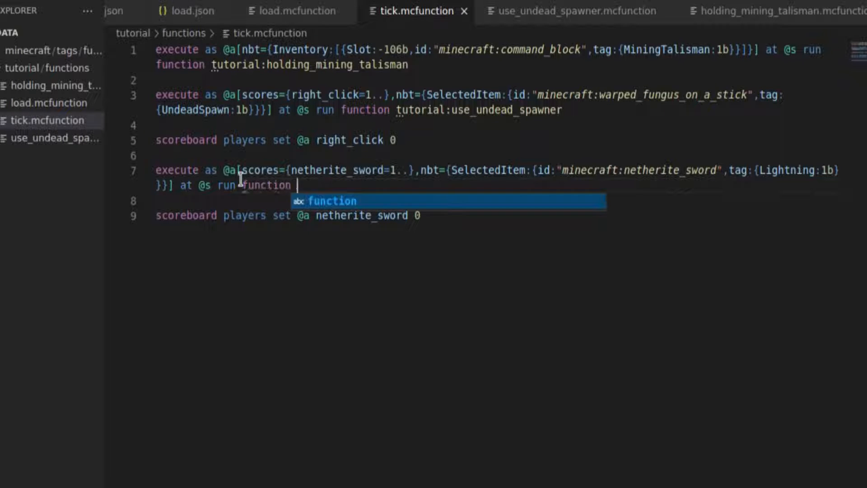
{"action": "type", "text": "tutorial:"}
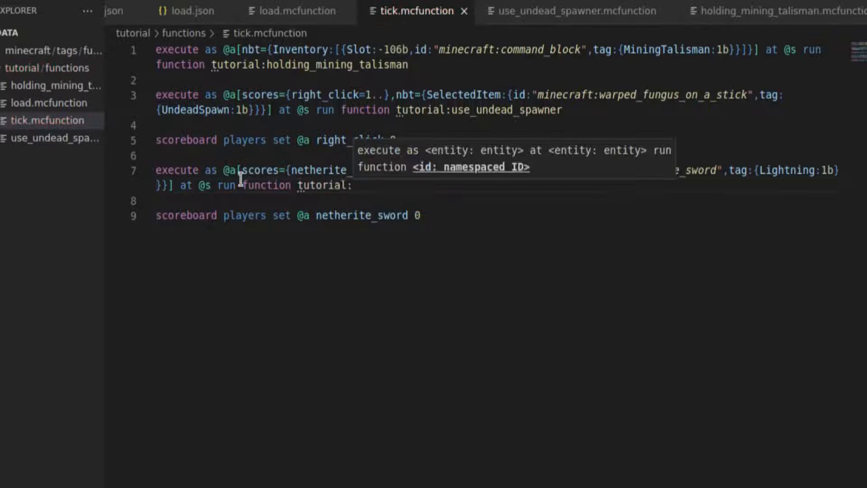
{"action": "type", "text": "lightning"}
{"action": "type", "text": "effect give"}
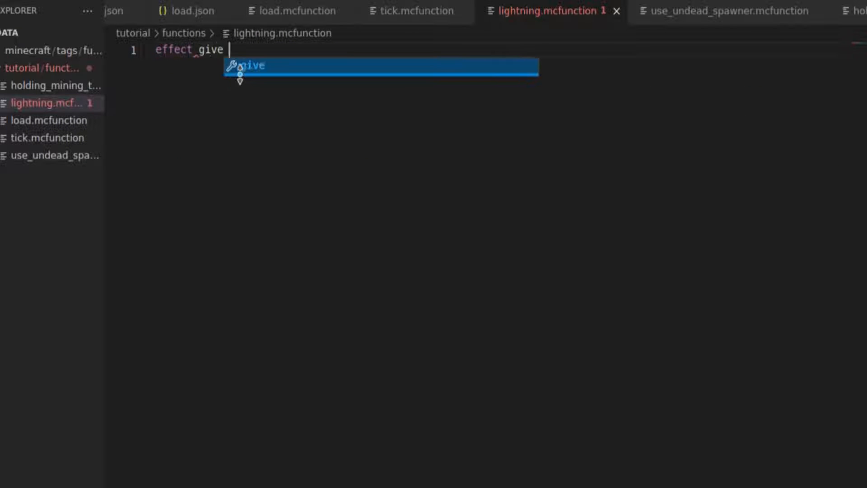
Write 'effect give @s resistance 1 4 true' as the first line of lightning.mcfunction
{"action": "type", "text": "@s resistance"}
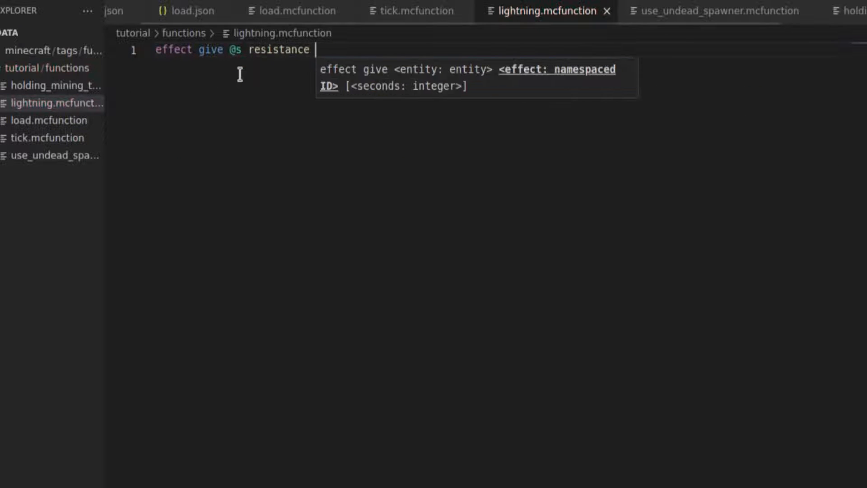
{"action": "type", "text": "1"}
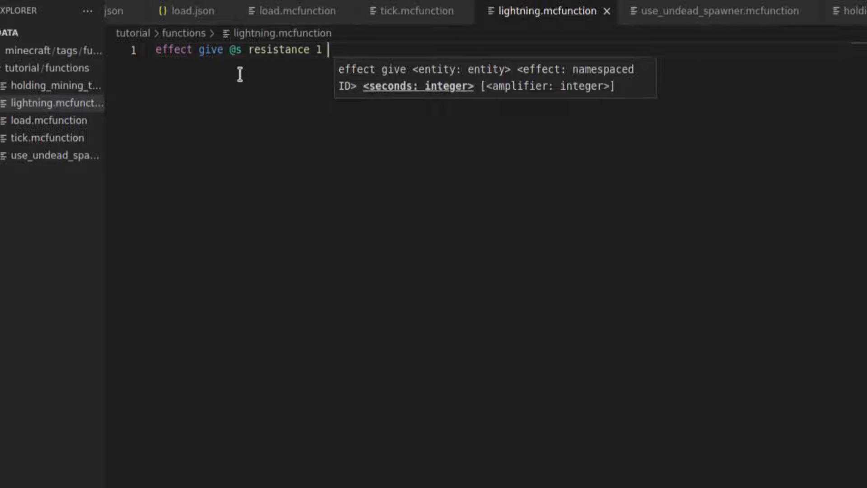
{"action": "type", "text": "4 true"}
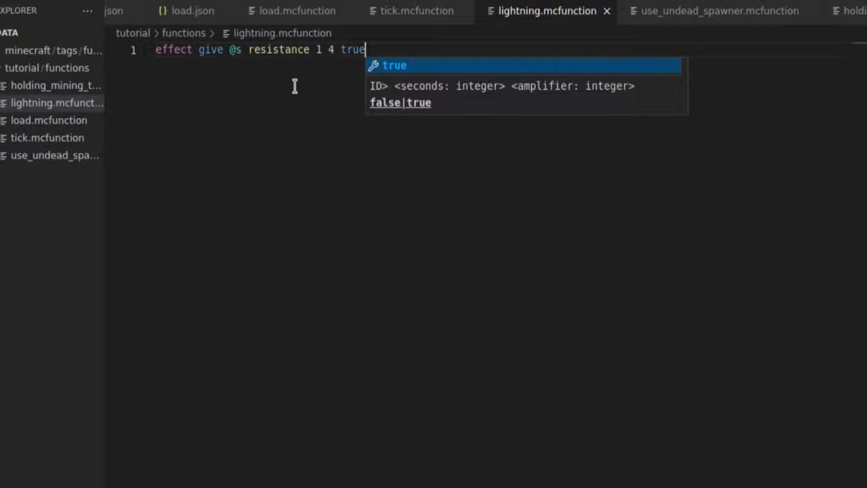
{"action": "mouse_move", "coordinate": [344, 62]}
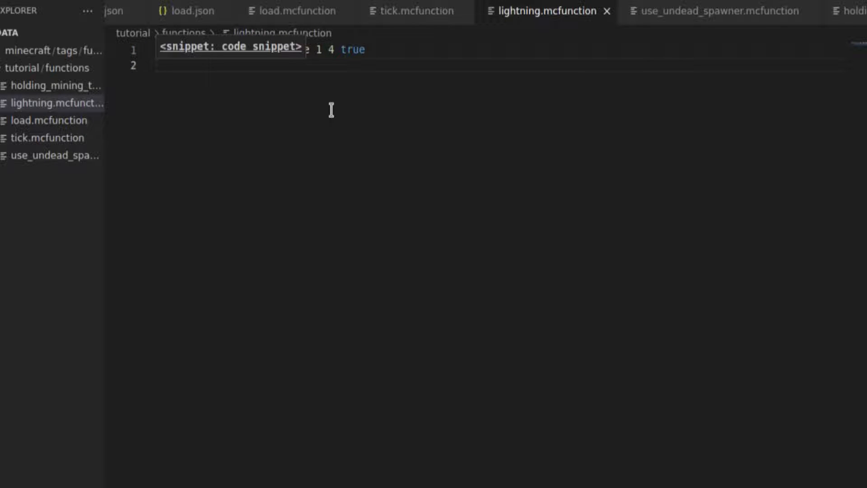
Begin line 2: execute as @e[distance=..5,nbt={HurtTime...}] selector
{"action": "type", "text": "execute a"}
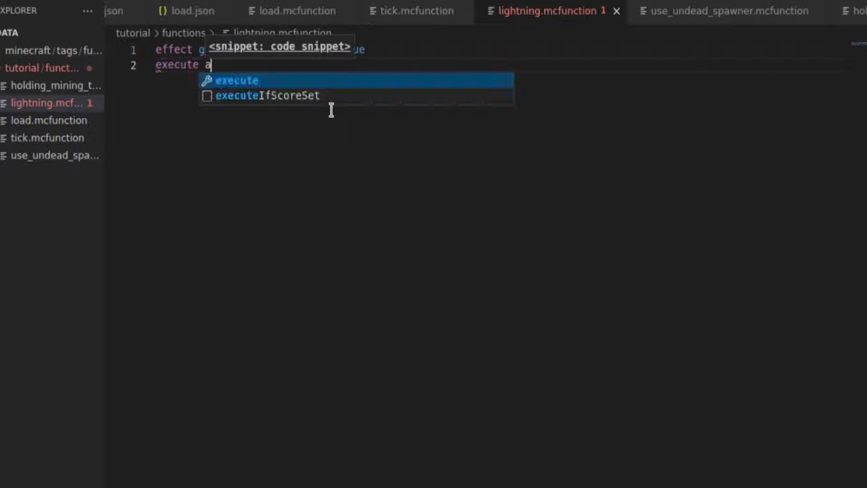
{"action": "type", "text": "s @e[dis"}
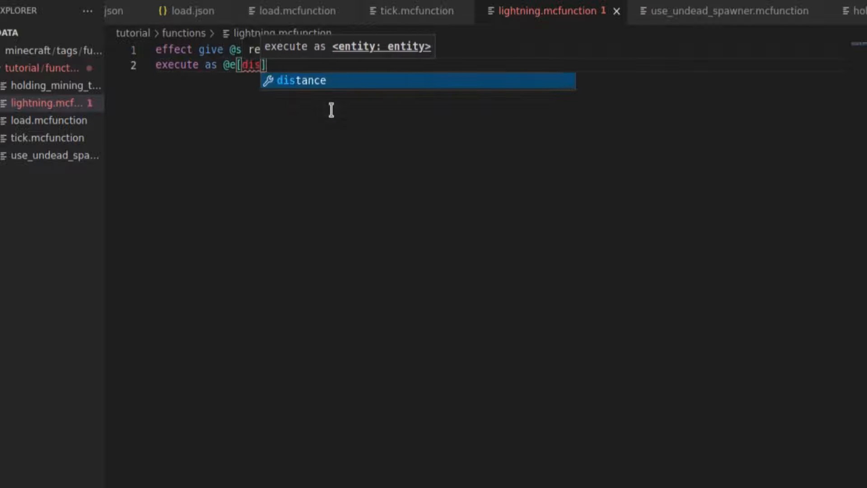
{"action": "type", "text": "distance="}
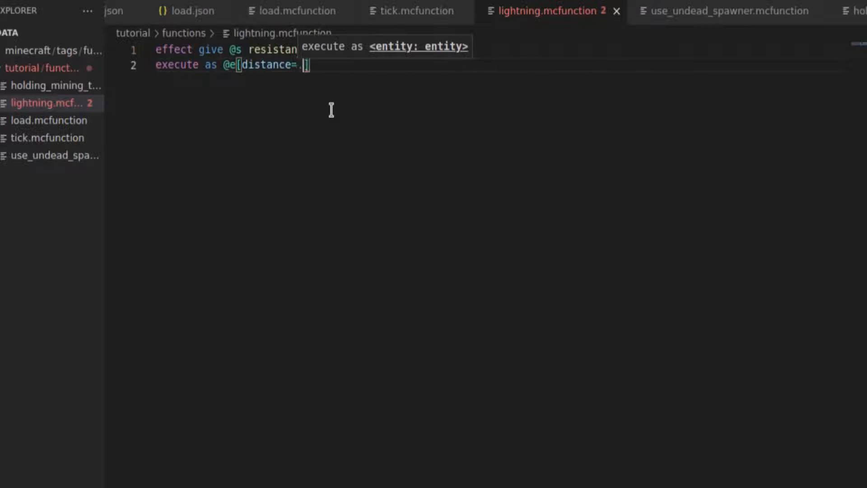
{"action": "type", "text": ".5"}
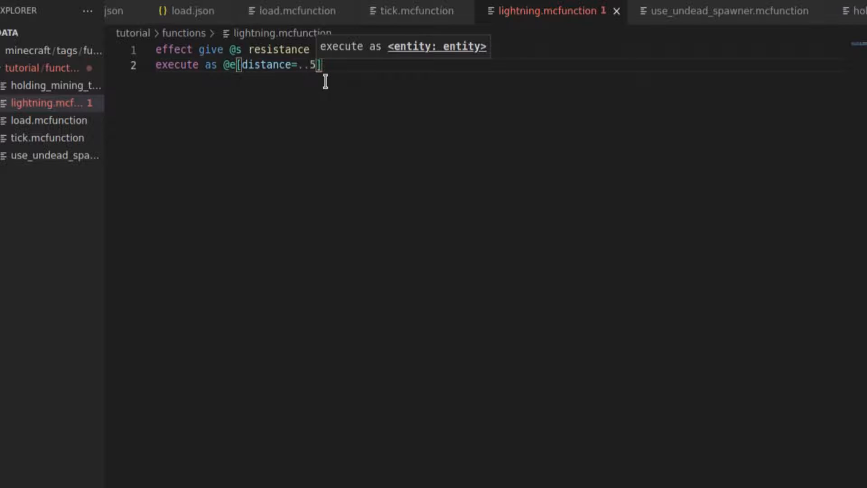
{"action": "type", "text": "nbt="}
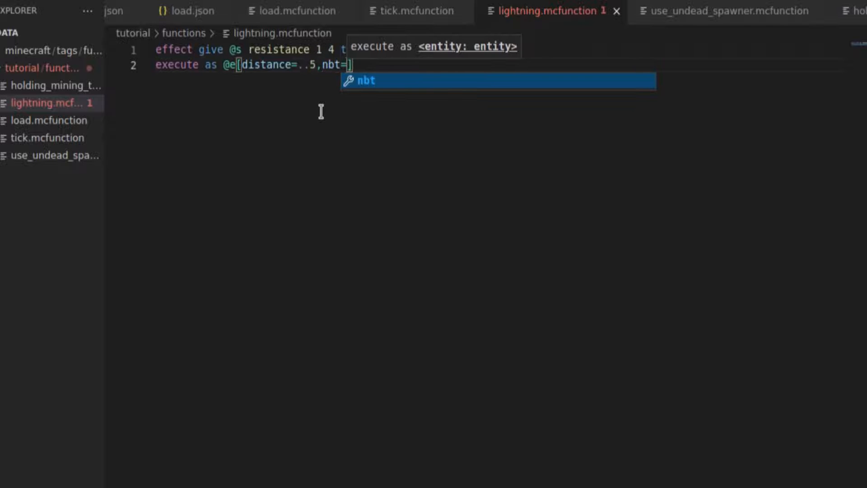
{"action": "type", "text": "{HurtTime"}
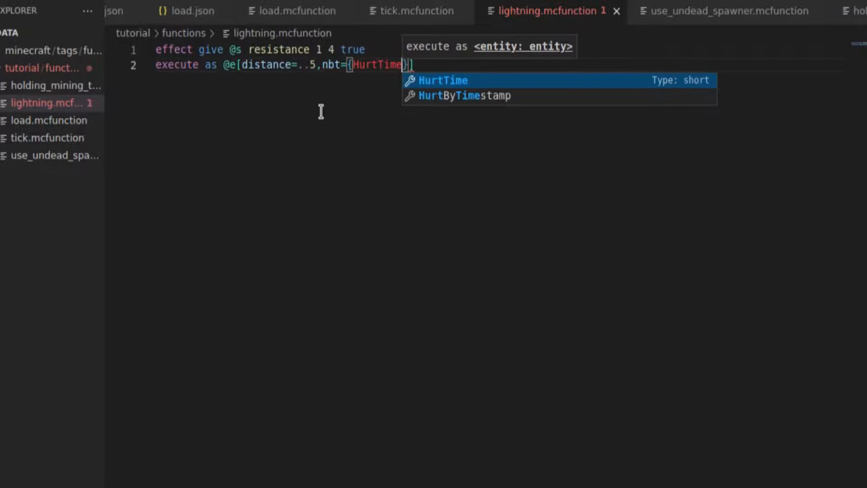
Complete with HurtTime:10s, limit=1, at @s run summon lightning_bolt, then hit a mob in-game
{"action": "key", "text": "alt+tab"}
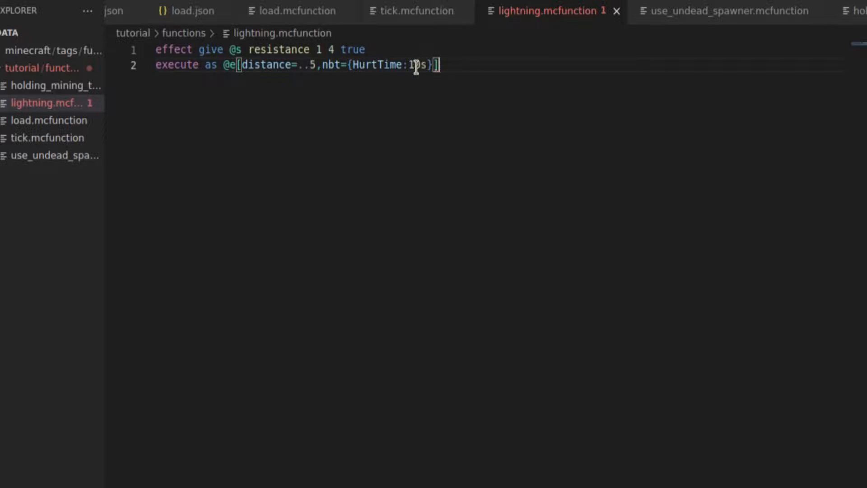
{"action": "type", "text": "0s"}
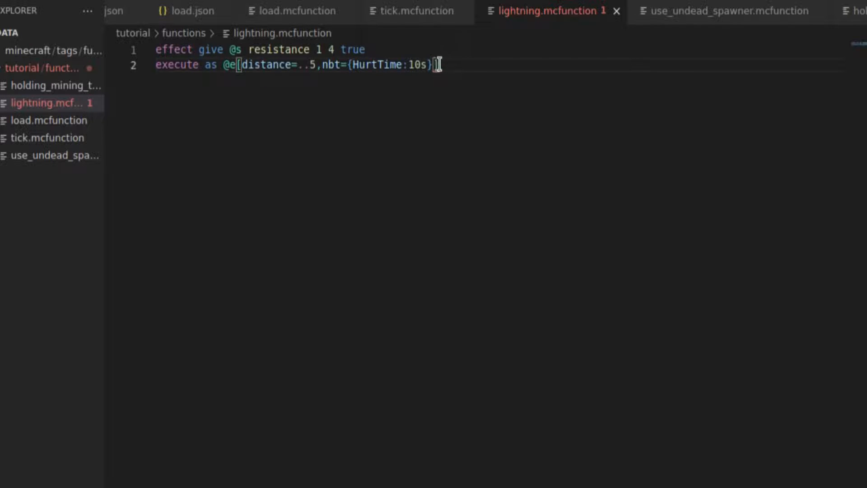
{"action": "type", "text": ",ll"}
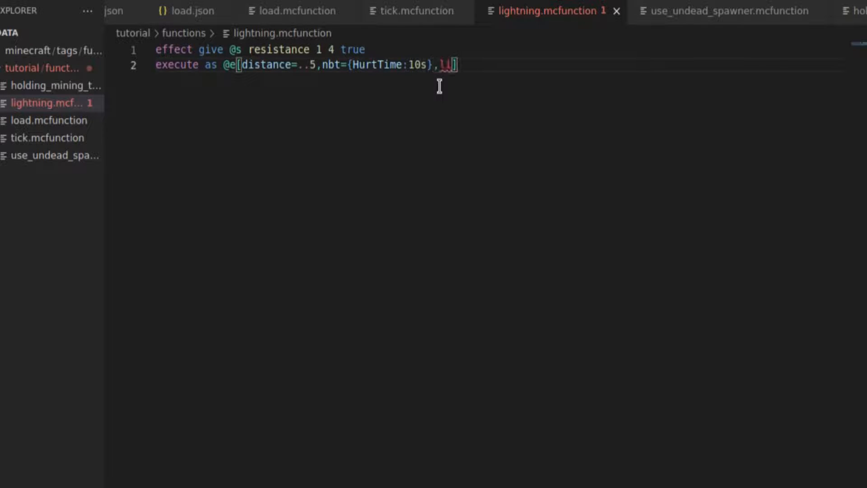
{"action": "type", "text": "limit=1"}
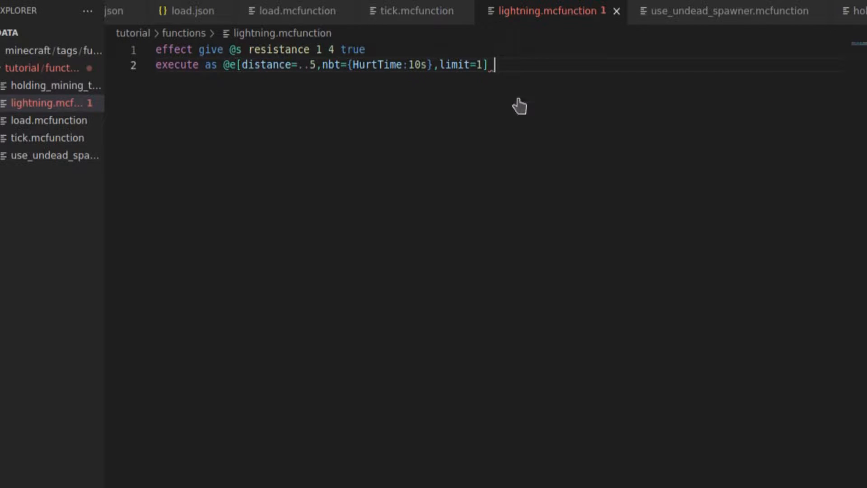
{"action": "type", "text": "at @s"}
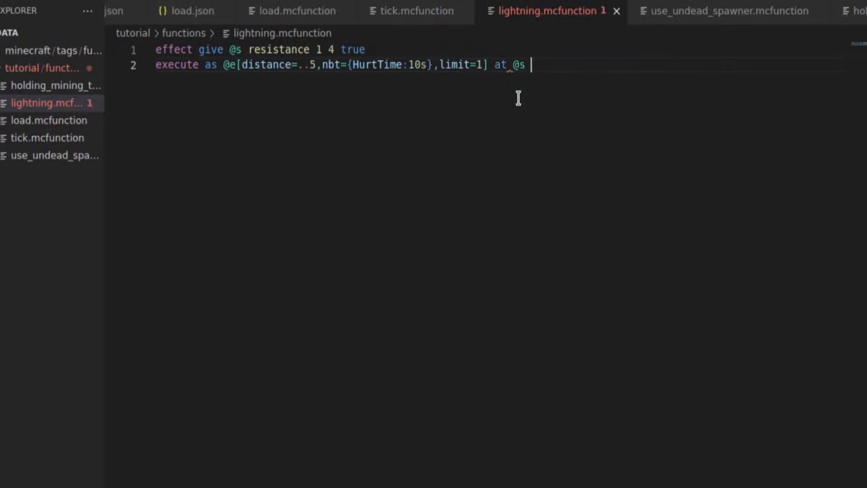
{"action": "type", "text": "run summon li"}
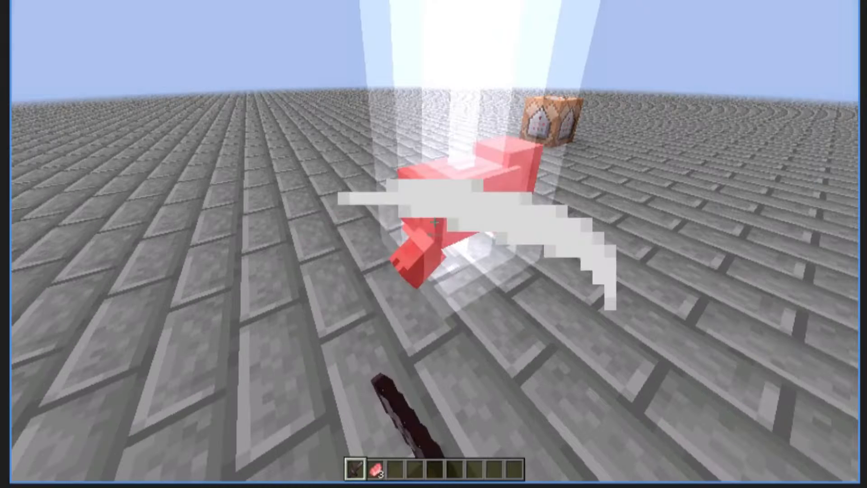
{"action": "left_click", "coordinate": [434, 230]}
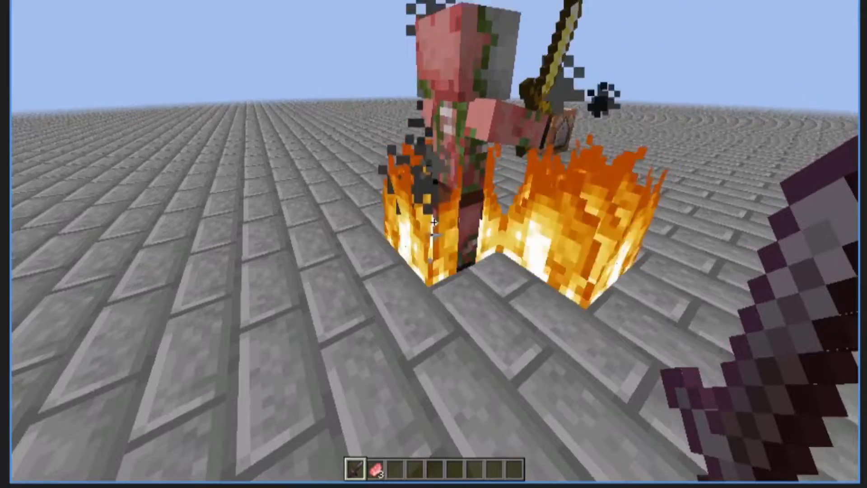